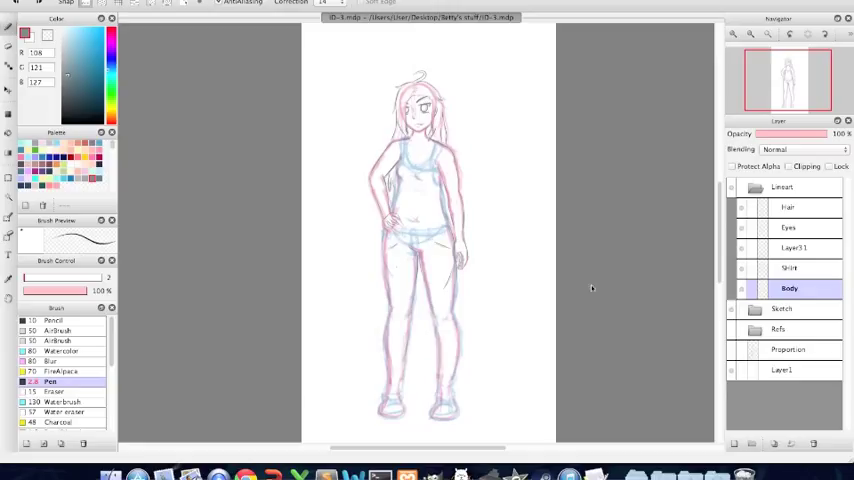
mouse_move(164, 412)
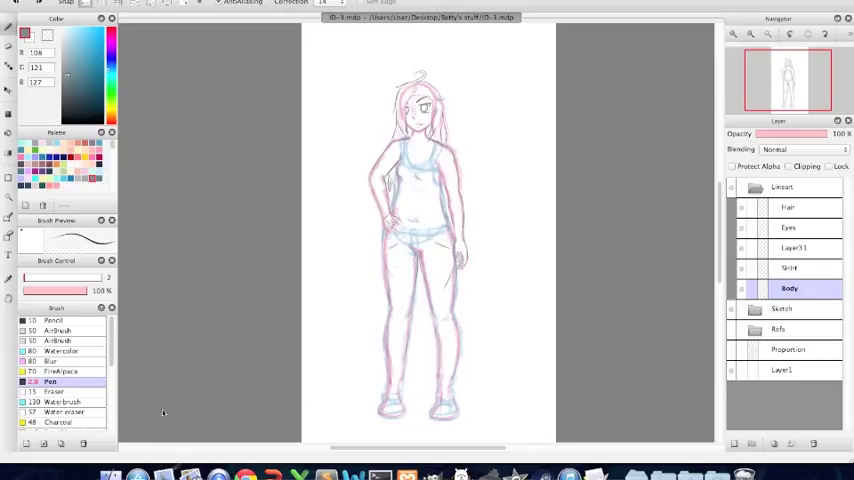
mouse_move(230, 384)
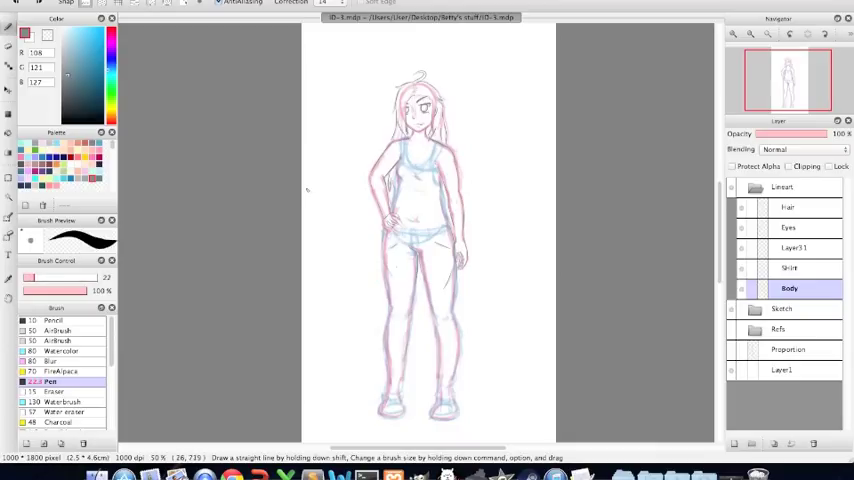
mouse_move(304, 190)
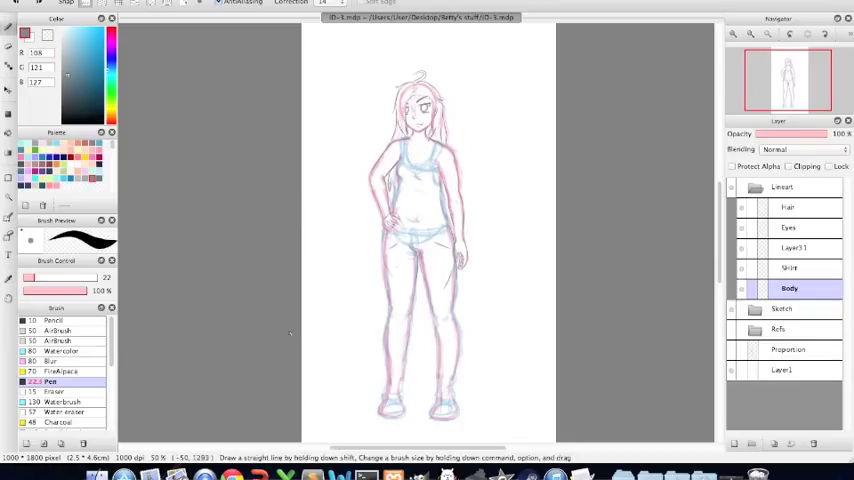
mouse_move(310, 306)
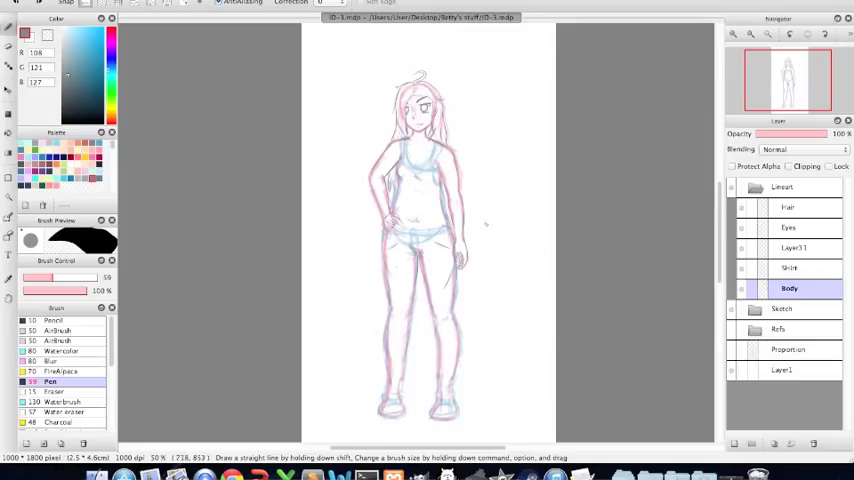
mouse_move(696, 194)
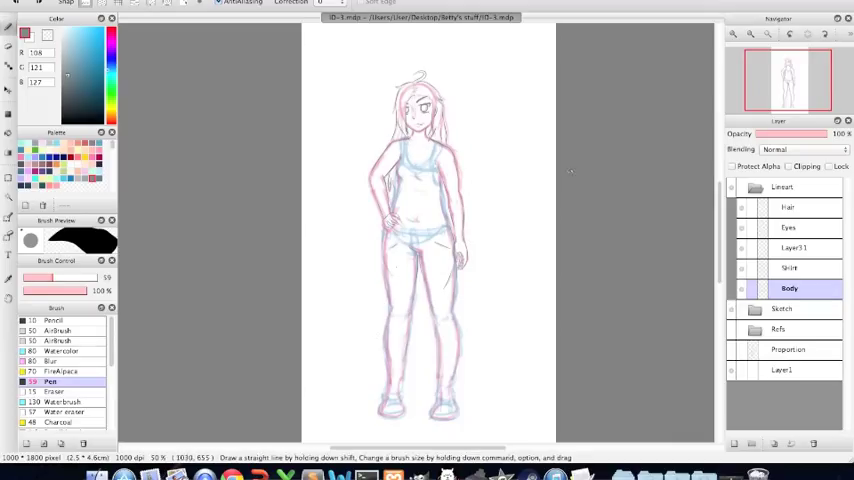
mouse_move(458, 174)
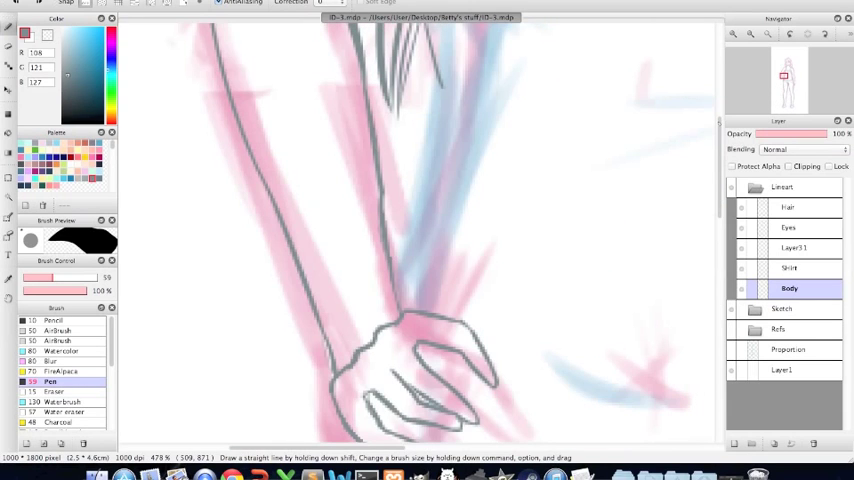
mouse_move(452, 294)
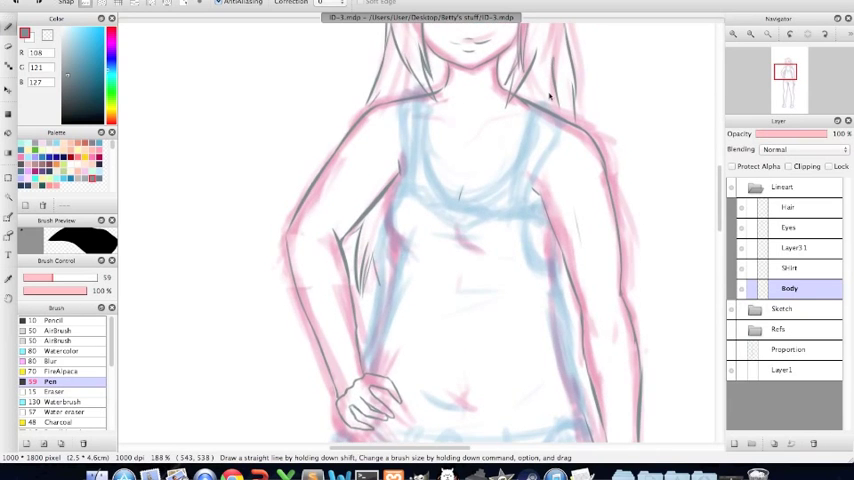
Step: Bring the face into view and expand the Sketch folder, revealing its Pants and Body layers beside Refs
click(782, 308)
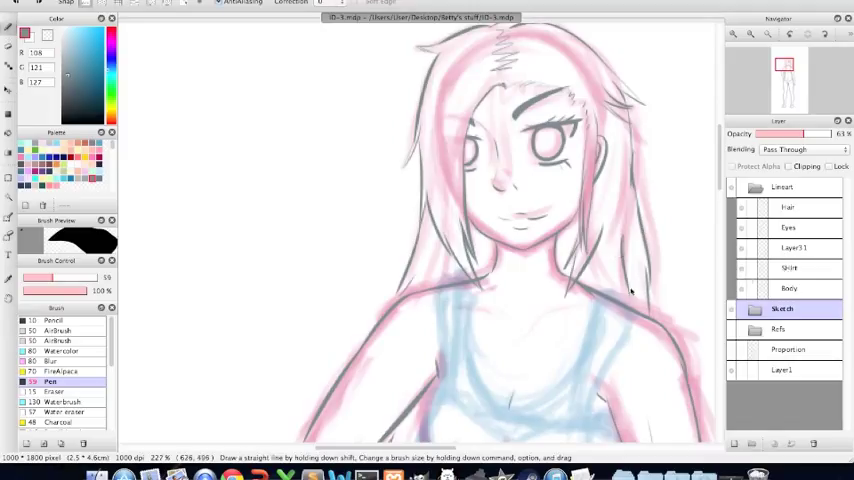
click(788, 268)
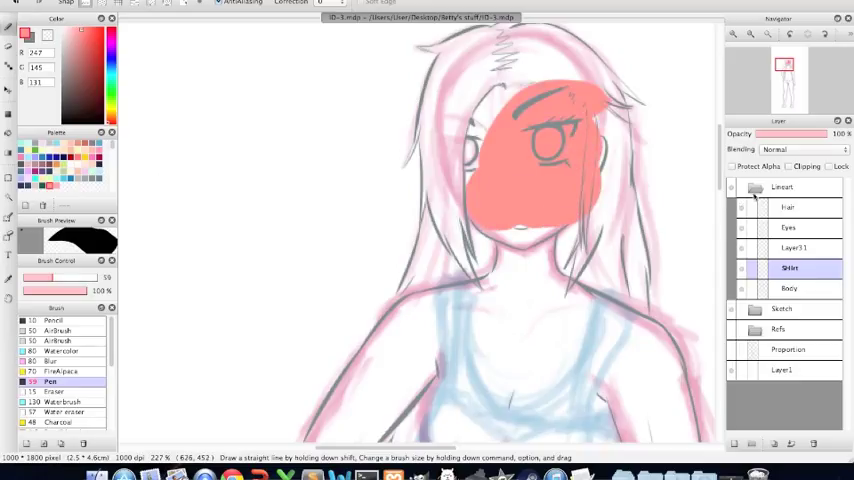
click(742, 188)
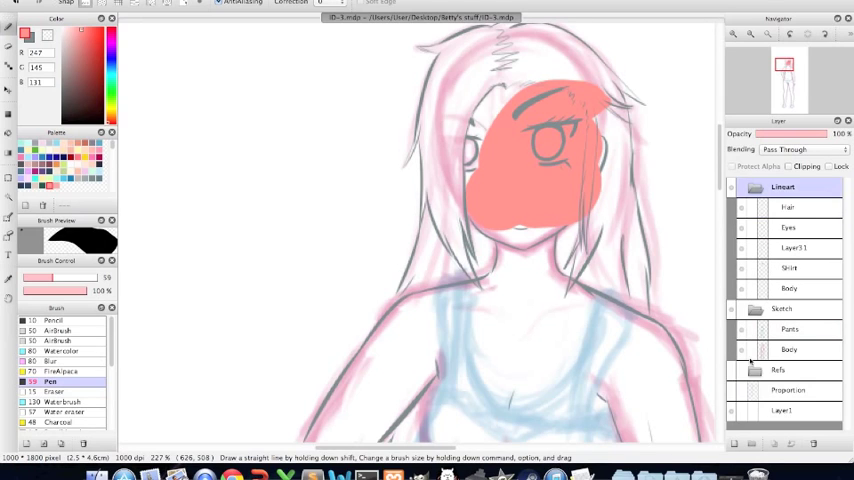
click(790, 370)
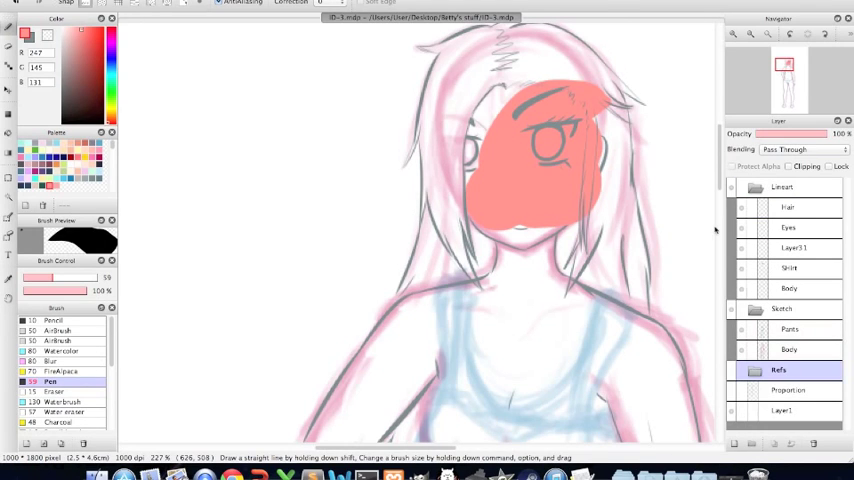
click(790, 268)
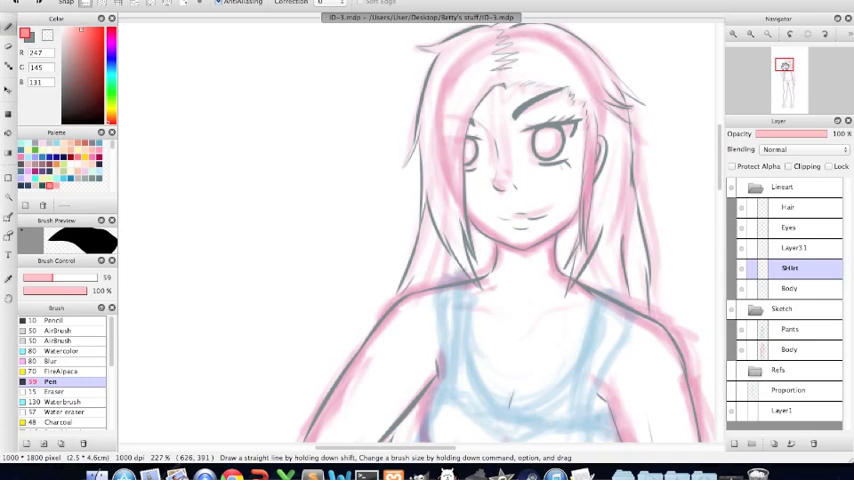
mouse_move(396, 250)
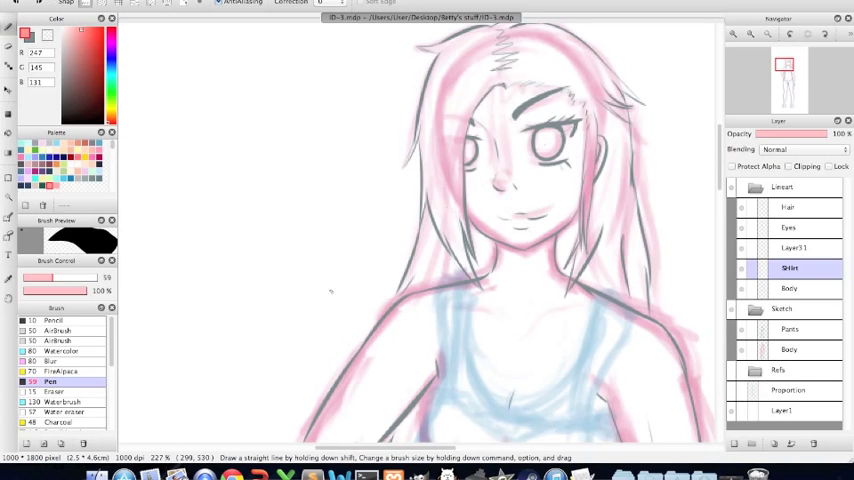
mouse_move(260, 286)
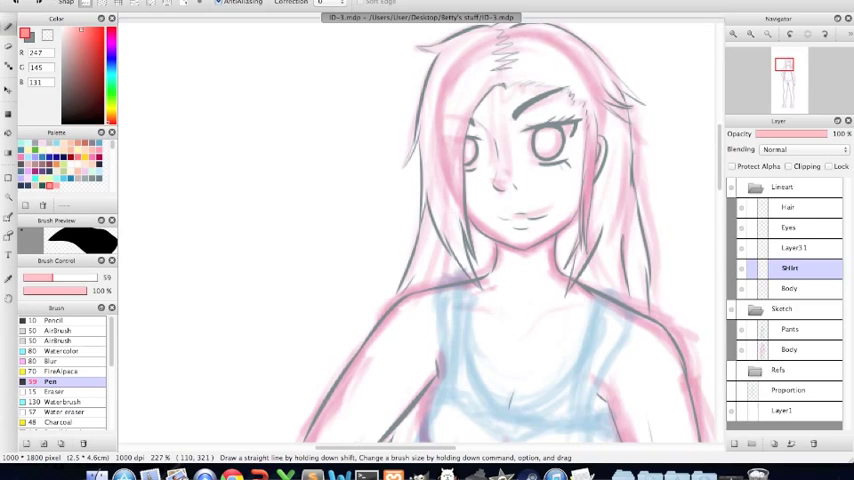
mouse_move(680, 456)
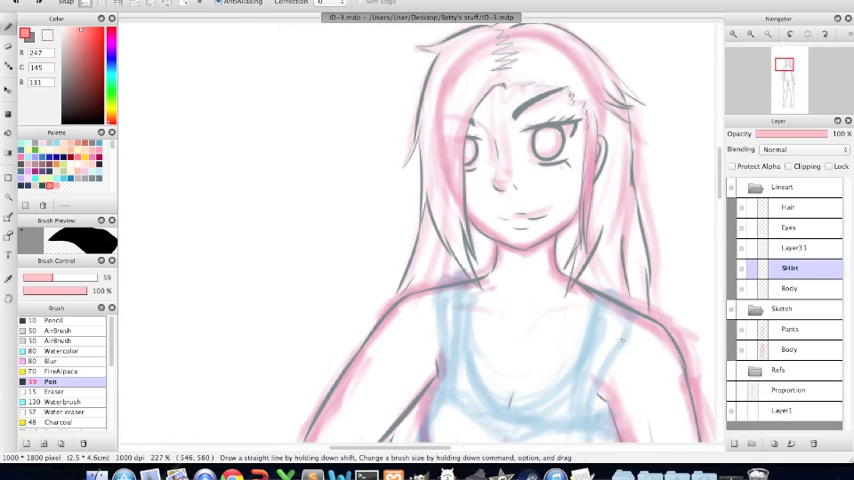
mouse_move(356, 340)
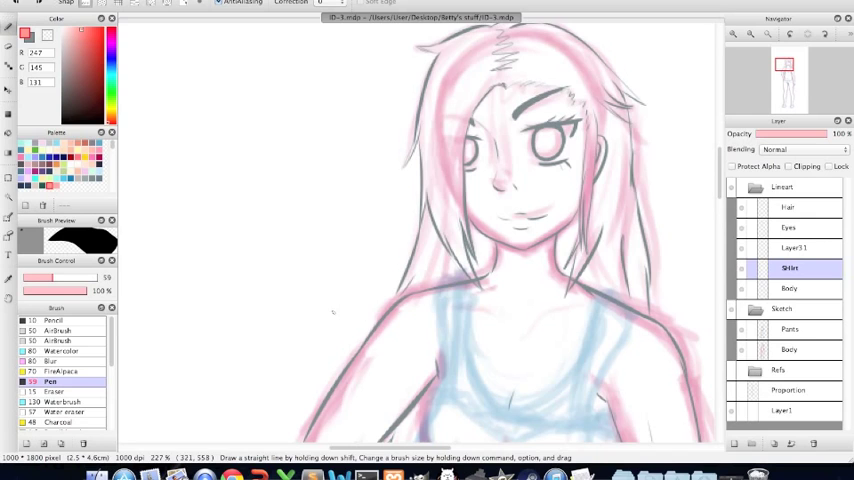
mouse_move(316, 356)
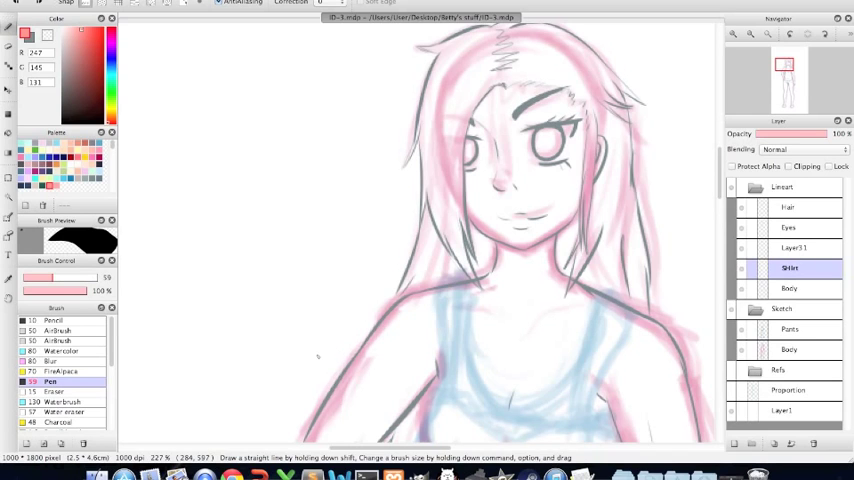
mouse_move(324, 360)
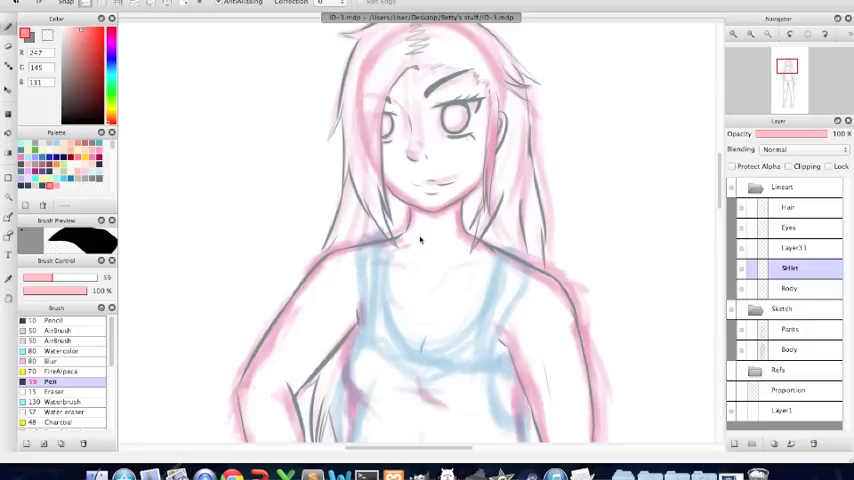
mouse_move(268, 268)
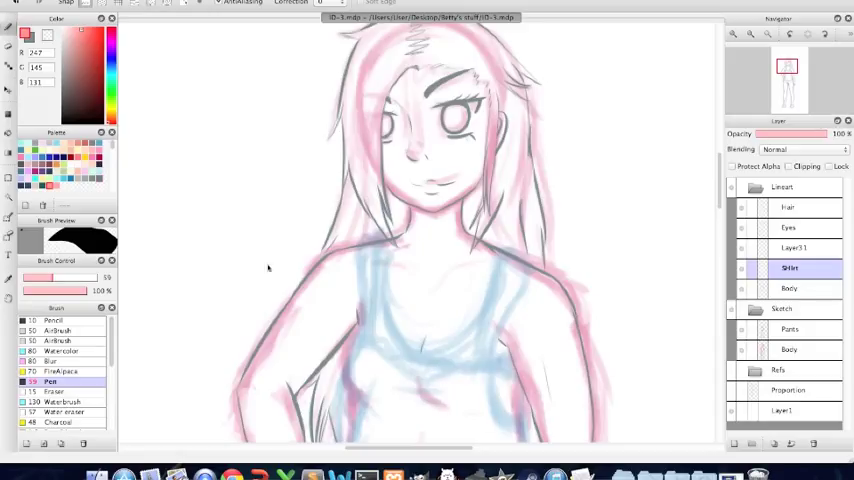
mouse_move(276, 242)
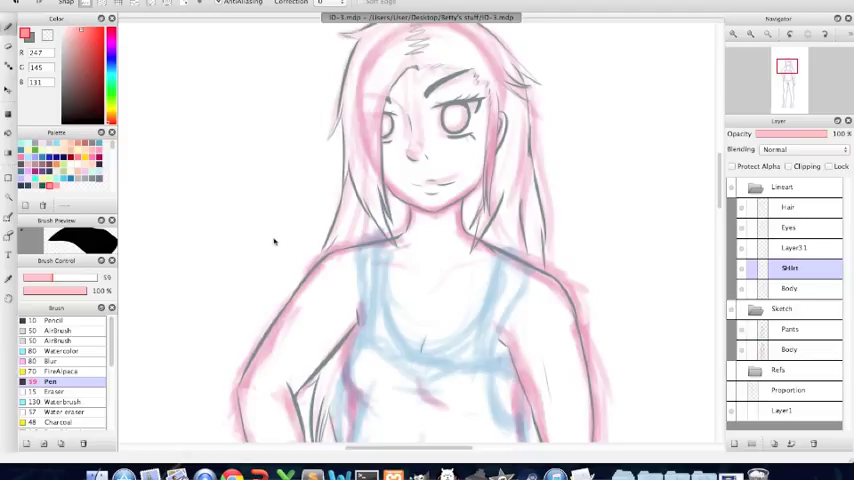
mouse_move(280, 252)
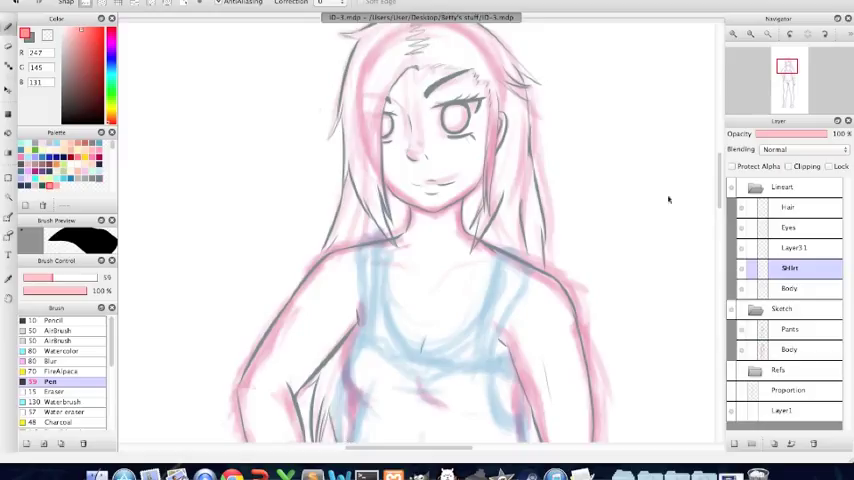
mouse_move(408, 284)
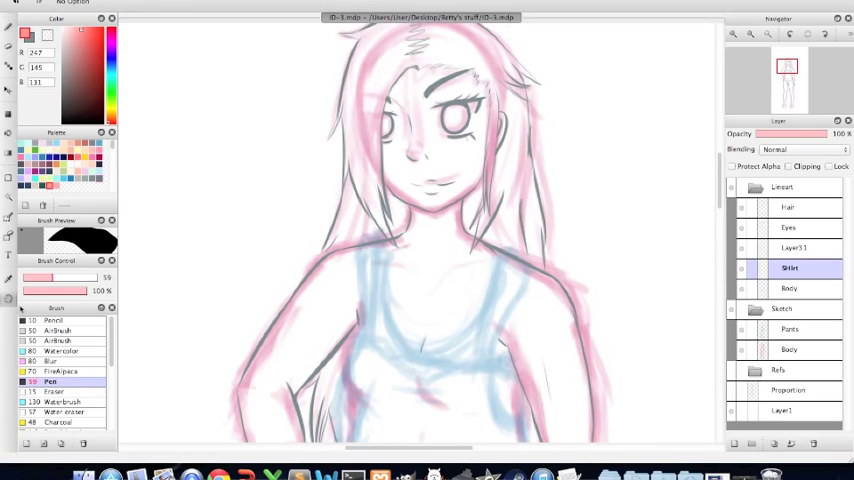
mouse_move(260, 300)
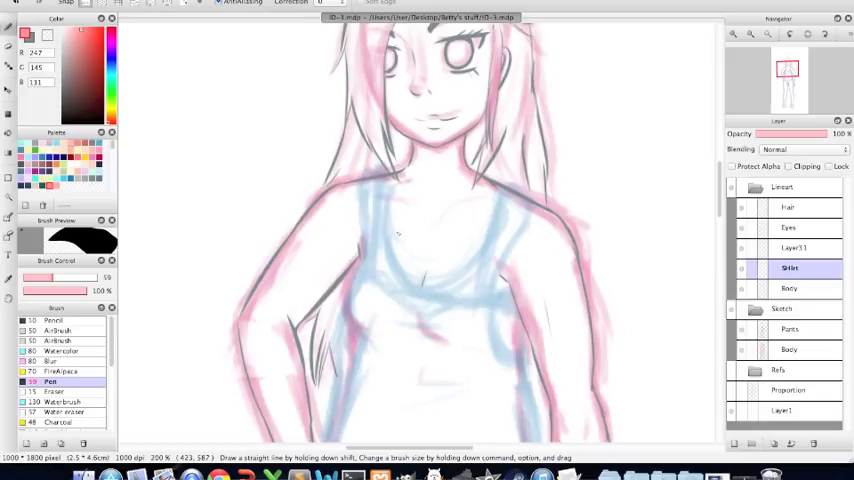
mouse_move(500, 368)
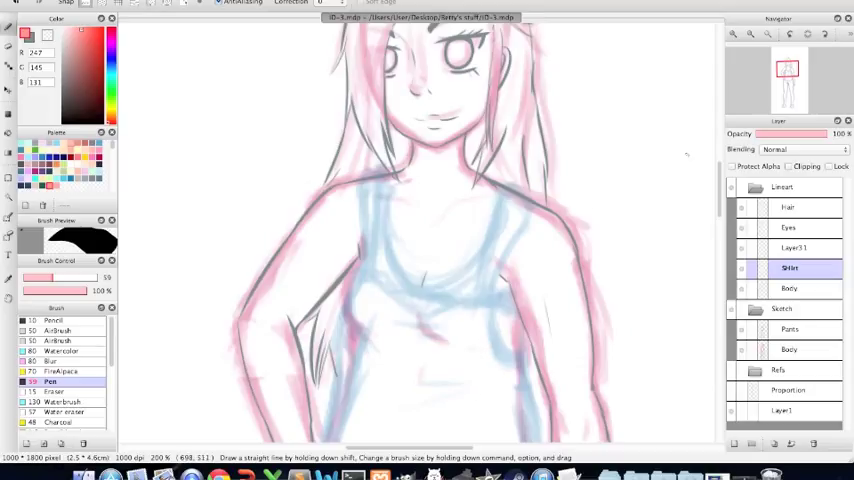
mouse_move(664, 220)
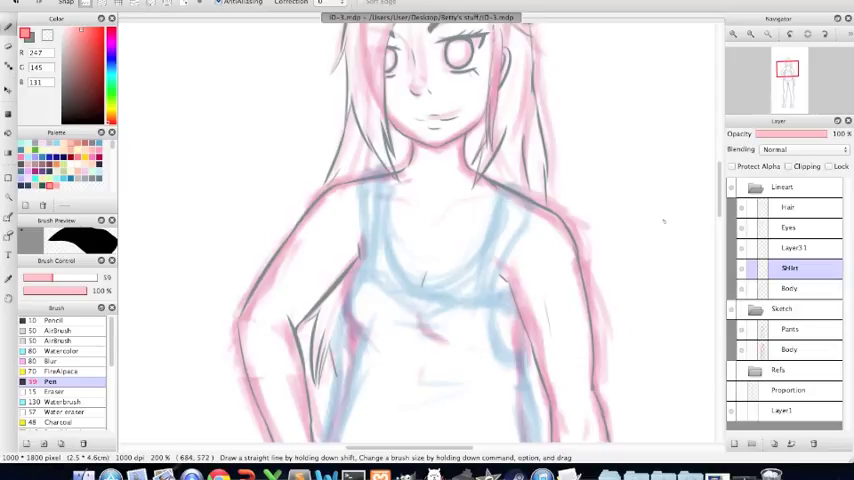